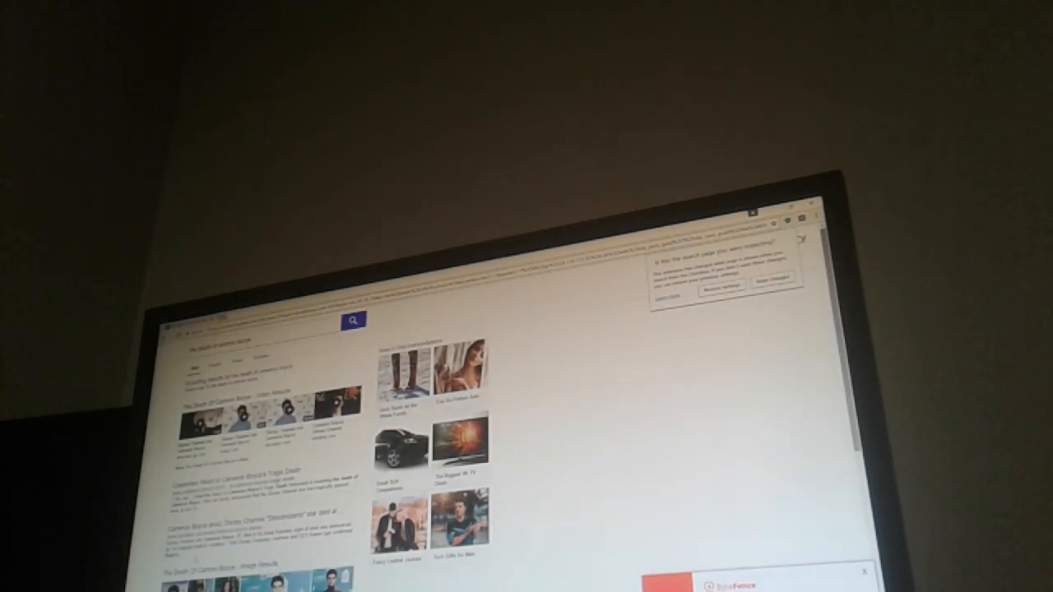
Step: Deploy from the Assault Class loadout and spawn into the match holding the rifle
{"action": "scroll", "scroll_direction": "down", "scroll_amount": 3}
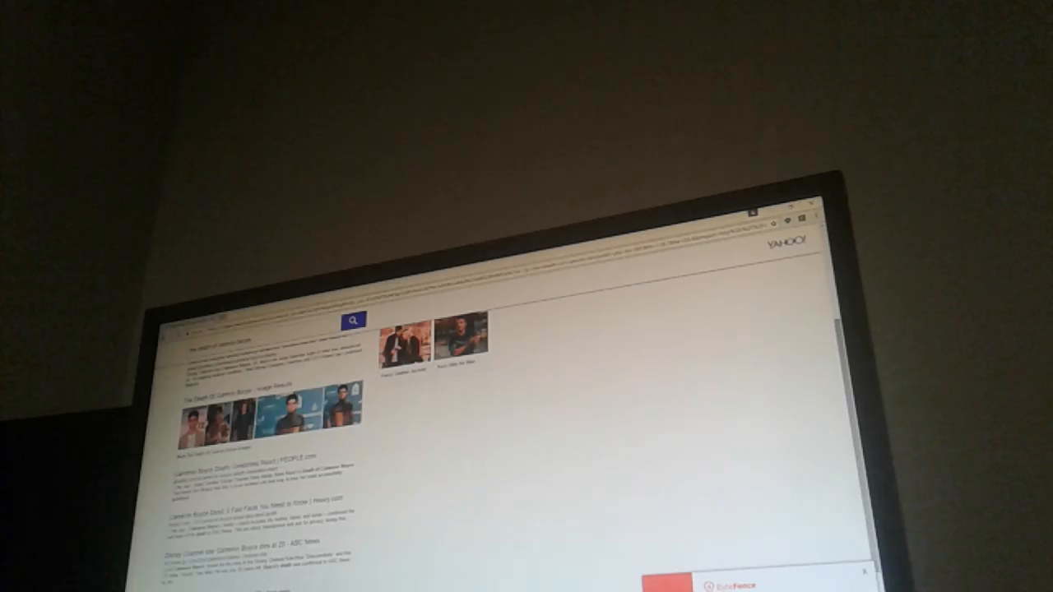
{"action": "left_click", "coordinate": [293, 411]}
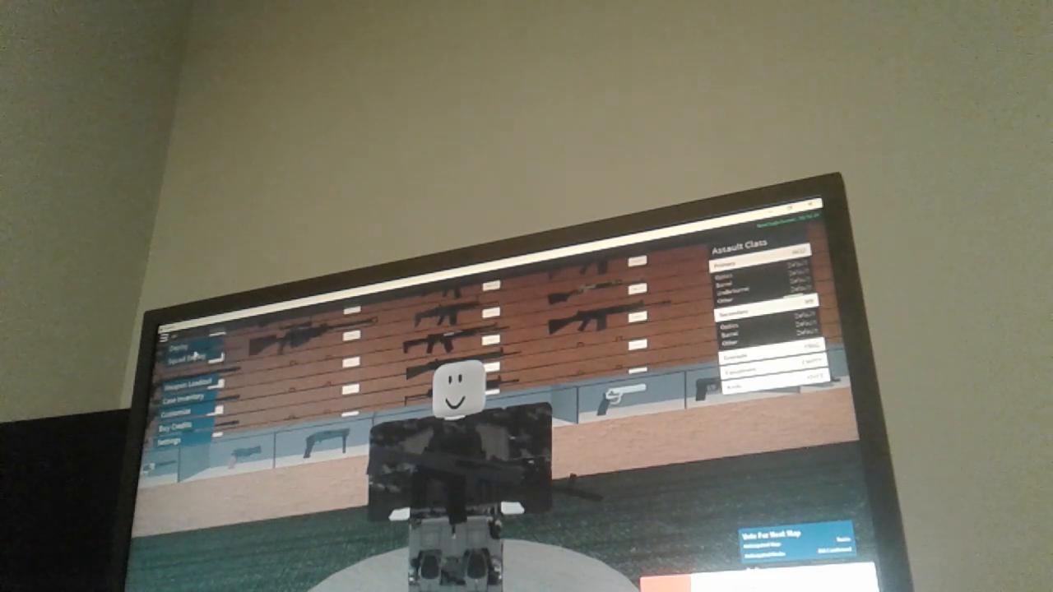
{"action": "left_click", "coordinate": [178, 349]}
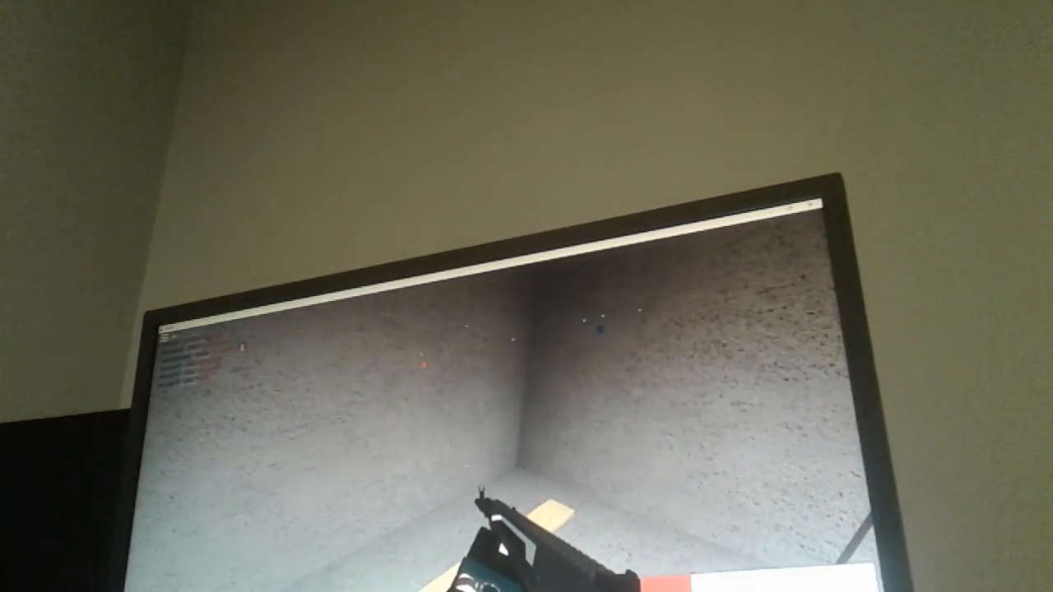